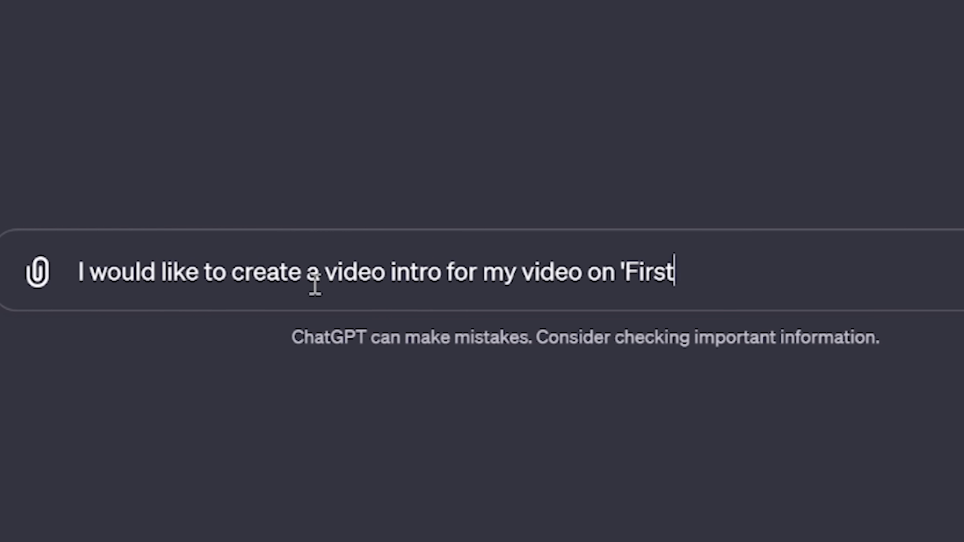
# Send the 'First Impressions of Manila' in the Philippines intro request in Yes Theory style
pyautogui.write("Impressions of Manila'")
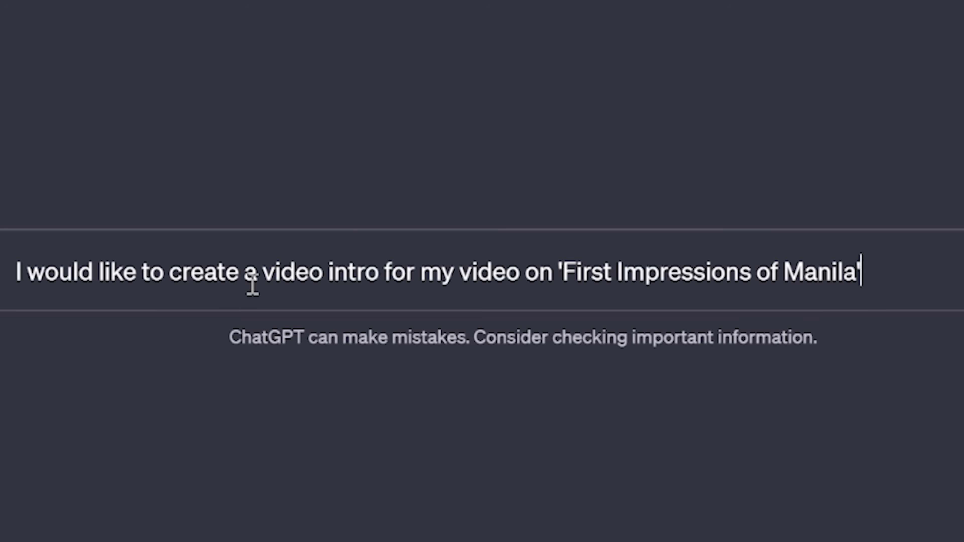
pyautogui.write('in the Philippines and I like to based my intros around the style of Yes Theory. Can you please')
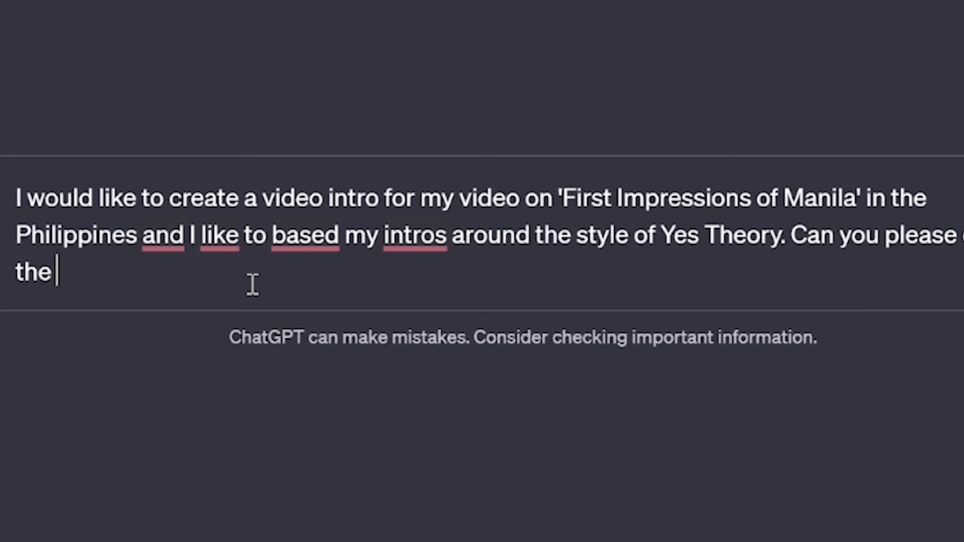
pyautogui.write(' hook on a thought provoking question?')
pyautogui.press('Enter')
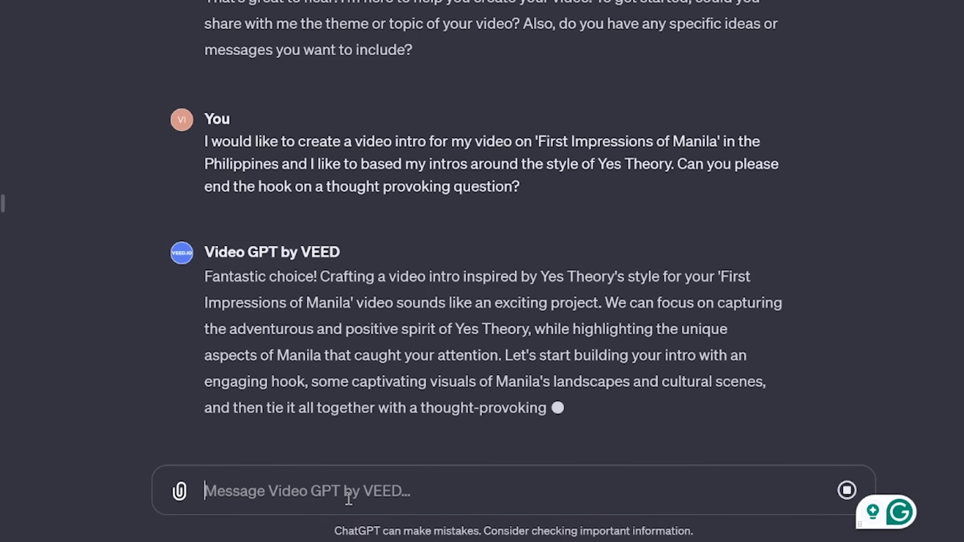
# Review Video GPT's Manila intro outline and begin replying to continue
pyautogui.scroll(-3)
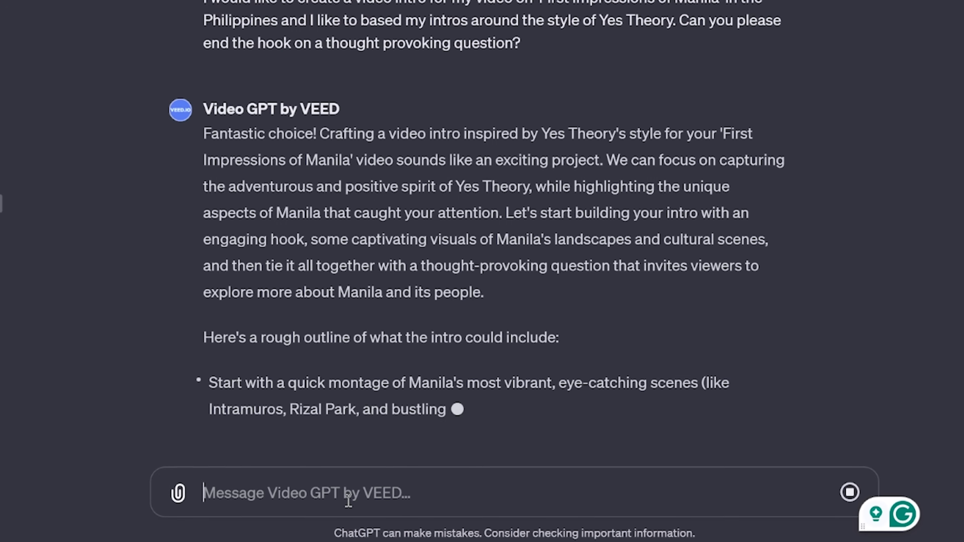
pyautogui.scroll(-3)
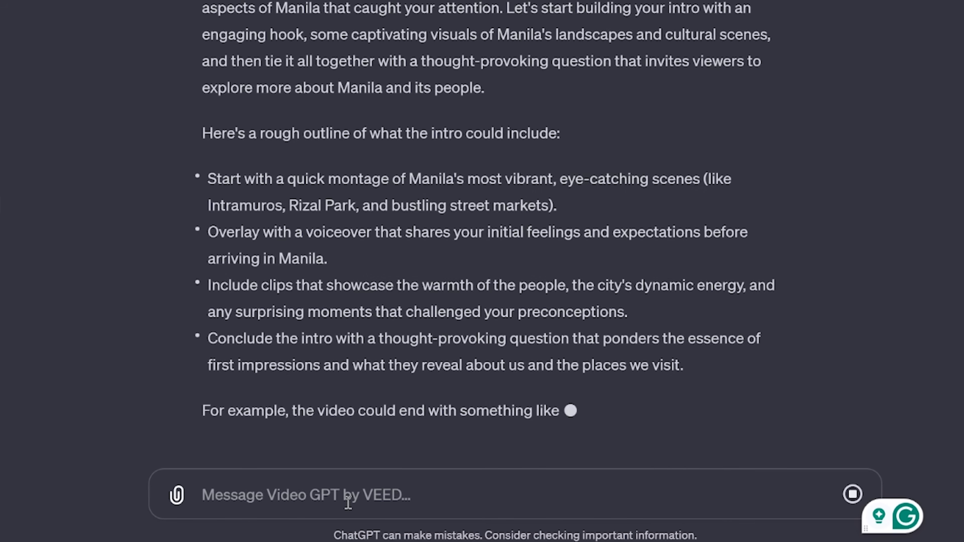
pyautogui.write('covering Manila: Unveili...')
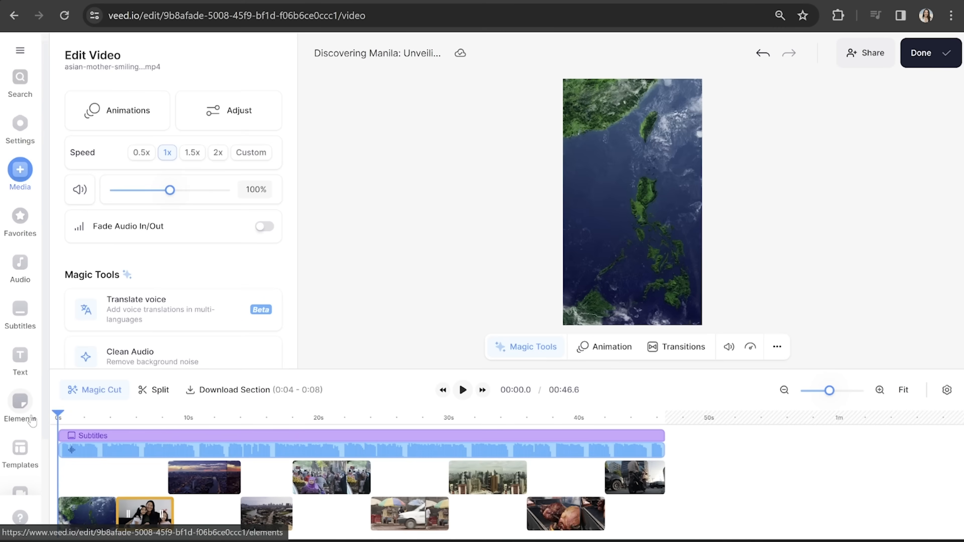
pyautogui.click(463, 391)
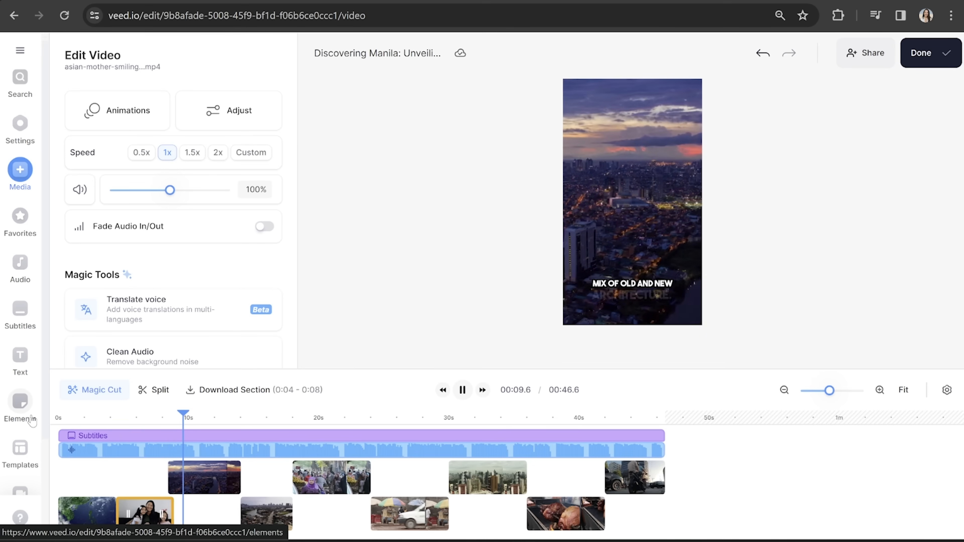
pyautogui.click(462, 390)
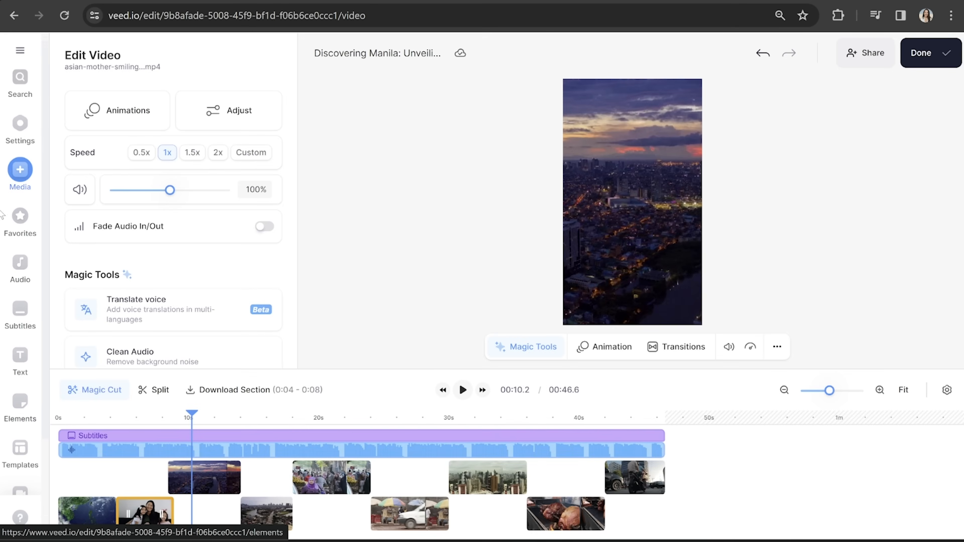
# Switch the project size to YouTube 16:9 in Settings
pyautogui.click(20, 122)
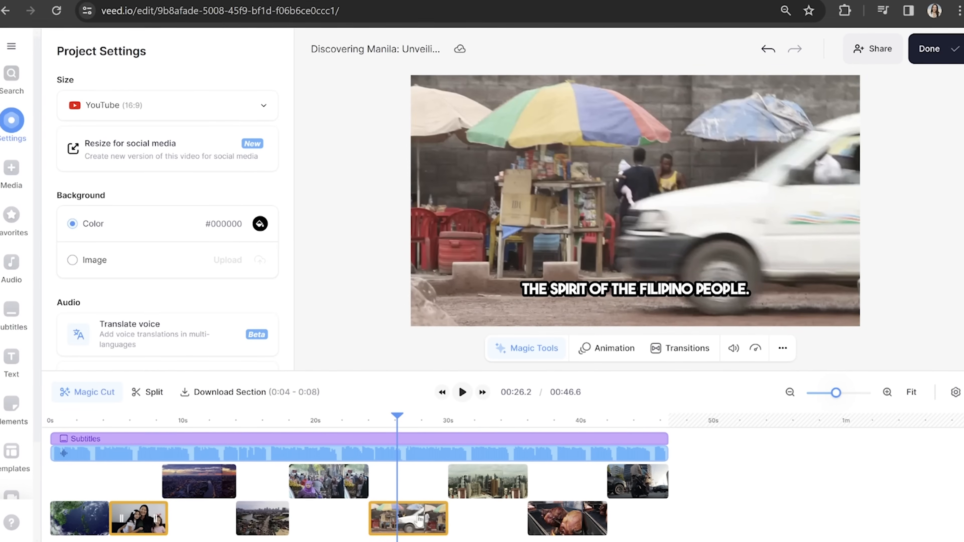
# Replace the umbrella street-stall clip with new footage and set subtitles to Float In ↓
pyautogui.click(408, 520)
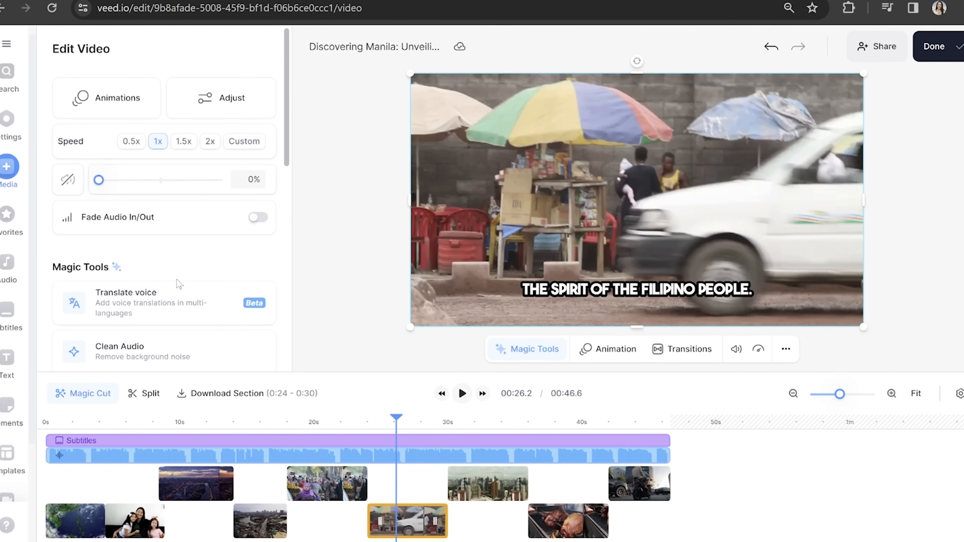
pyautogui.scroll(-3)
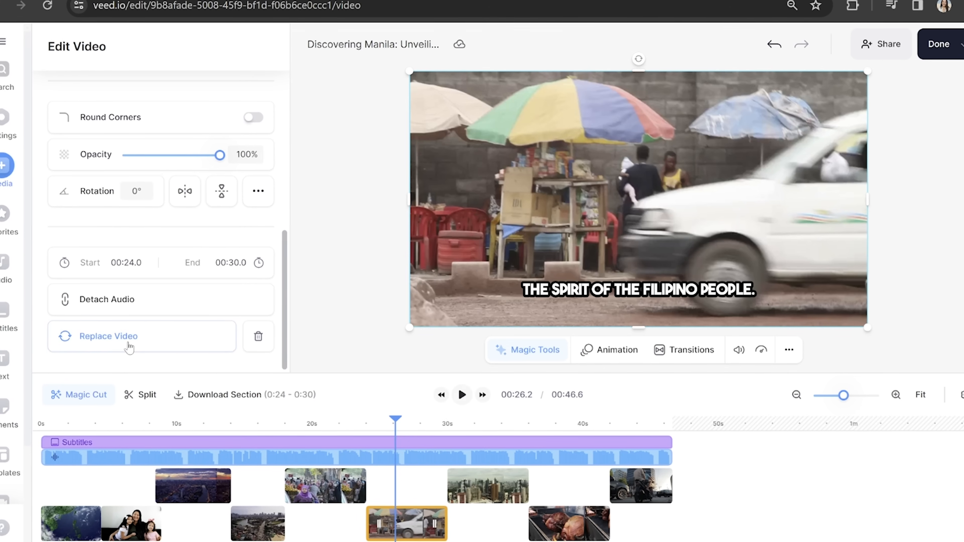
pyautogui.click(108, 337)
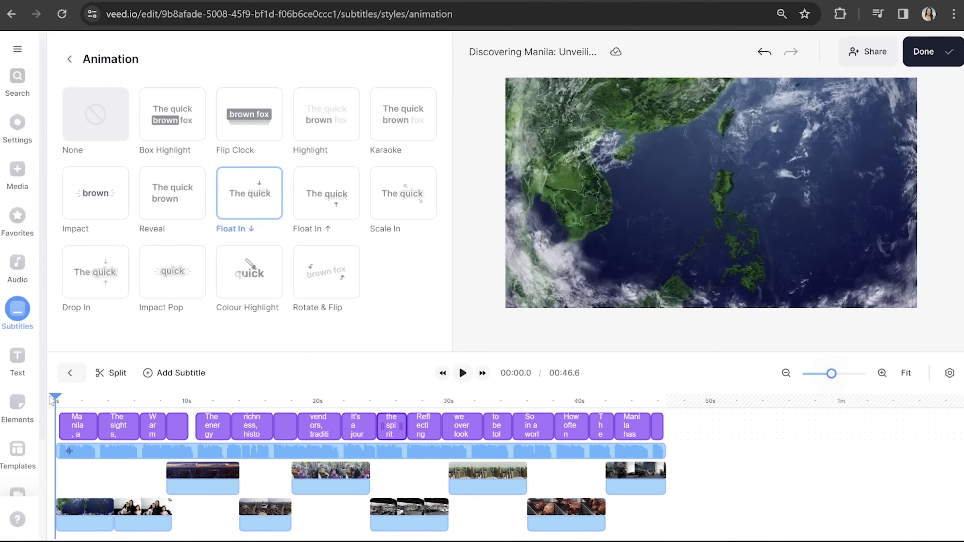
pyautogui.click(16, 263)
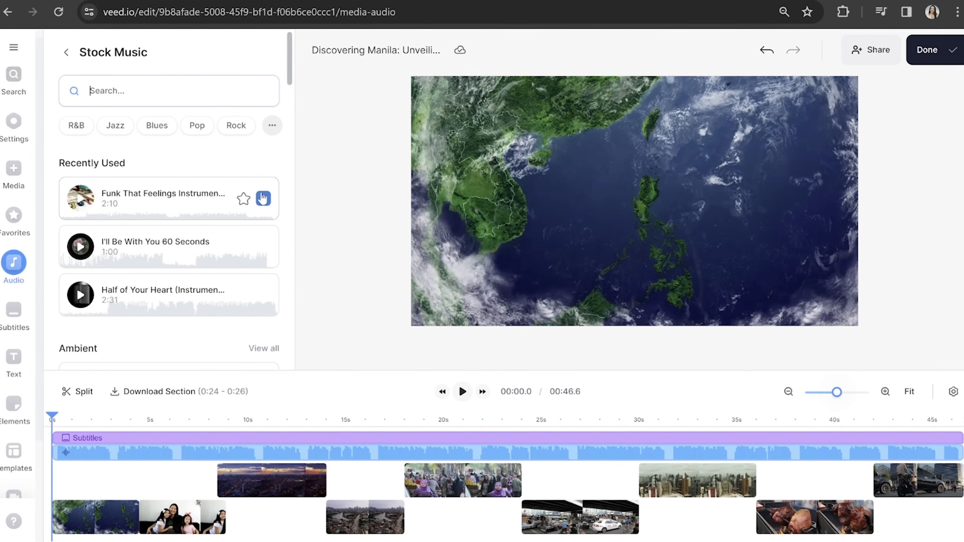
# Search stock music for 'happy' and add Funk That Feelings Instrumental
pyautogui.write('happy')
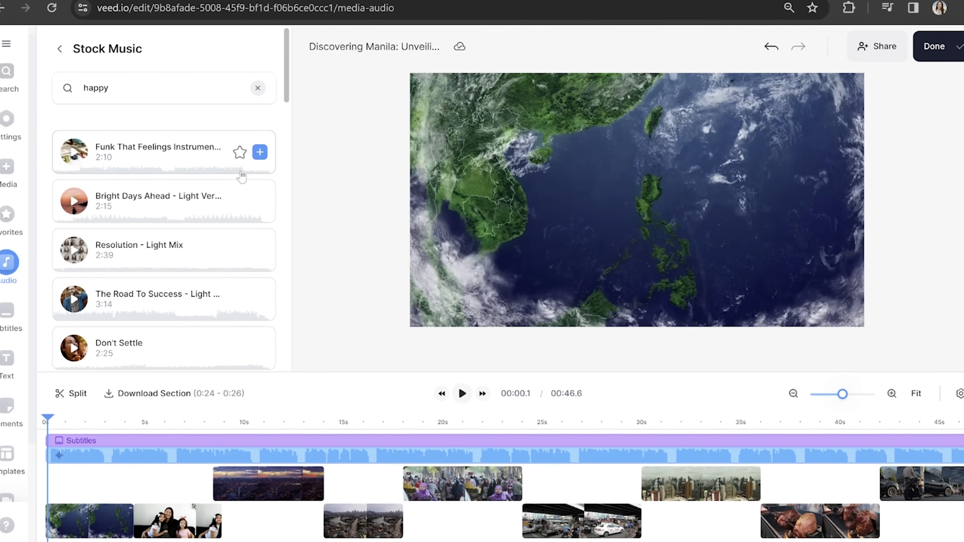
pyautogui.click(260, 152)
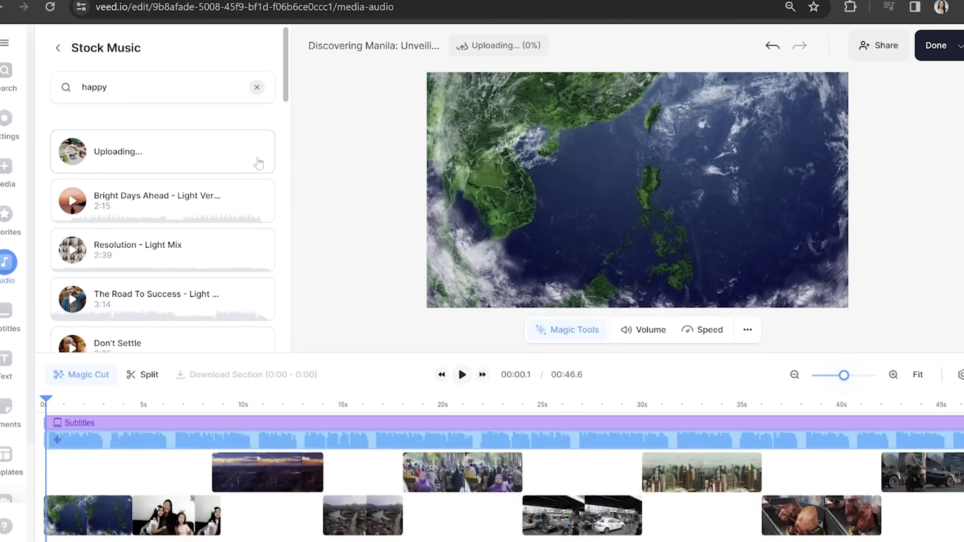
pyautogui.click(258, 151)
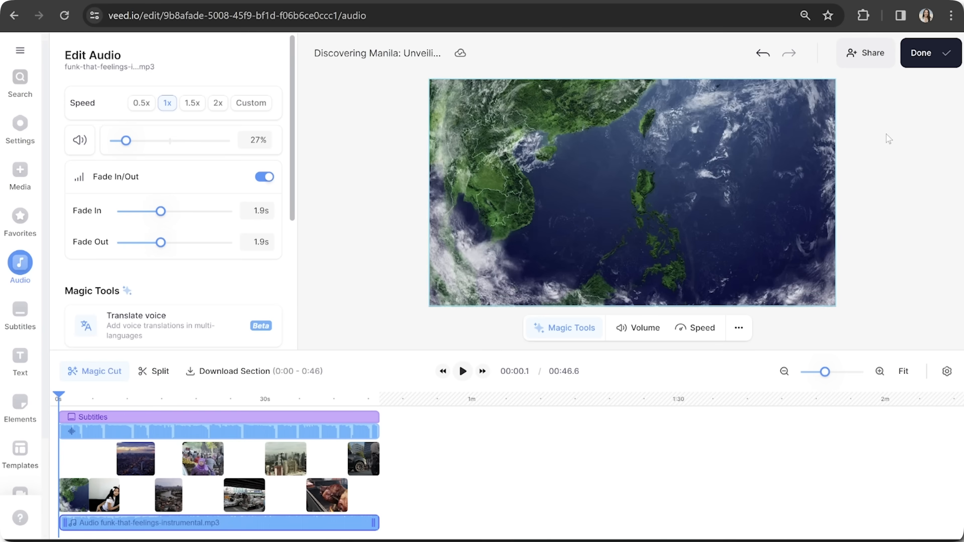
# Finish editing with music at 27% and 1.9 s fades, reaching export options
pyautogui.click(930, 53)
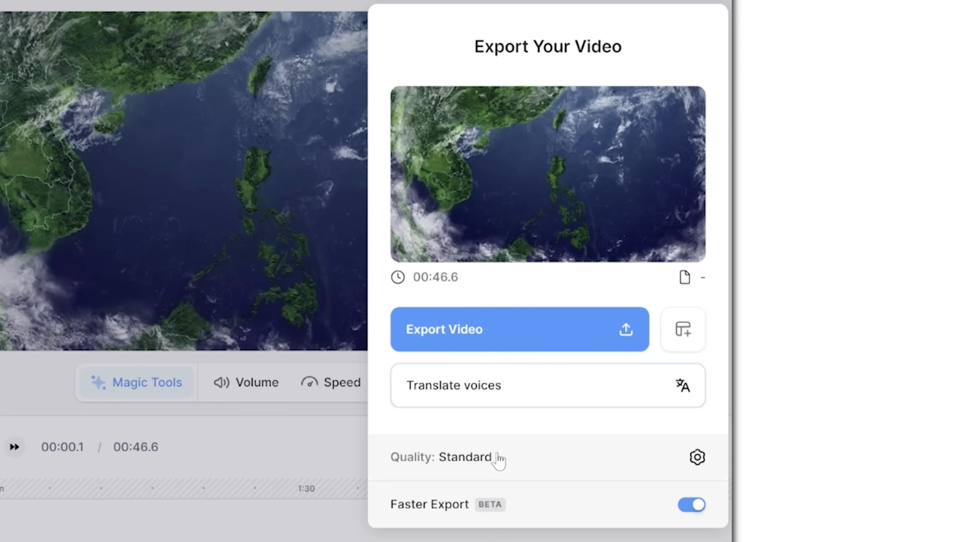
# Export the Discovering Manila video at standard quality
pyautogui.click(463, 457)
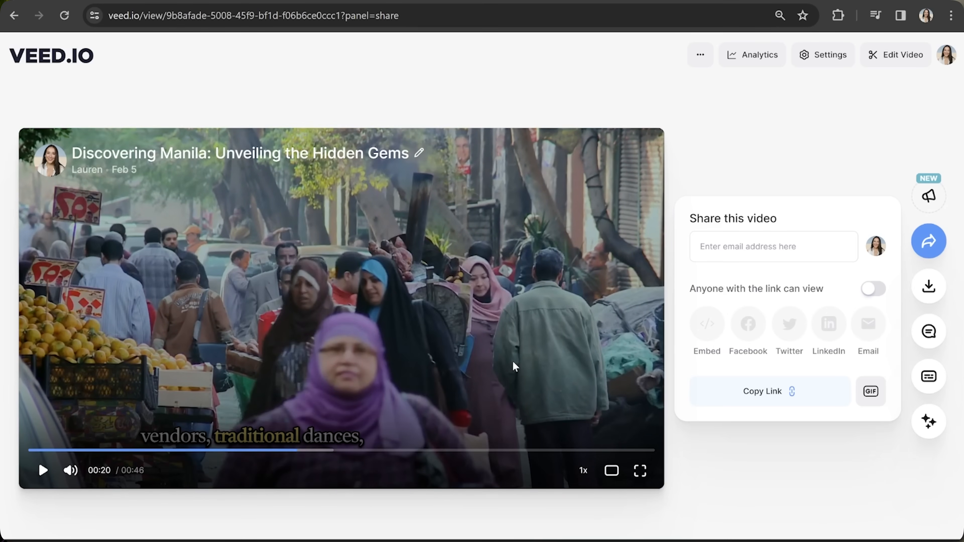
# Show the MP4, MP3 and GIF download choices for the exported video
pyautogui.click(929, 286)
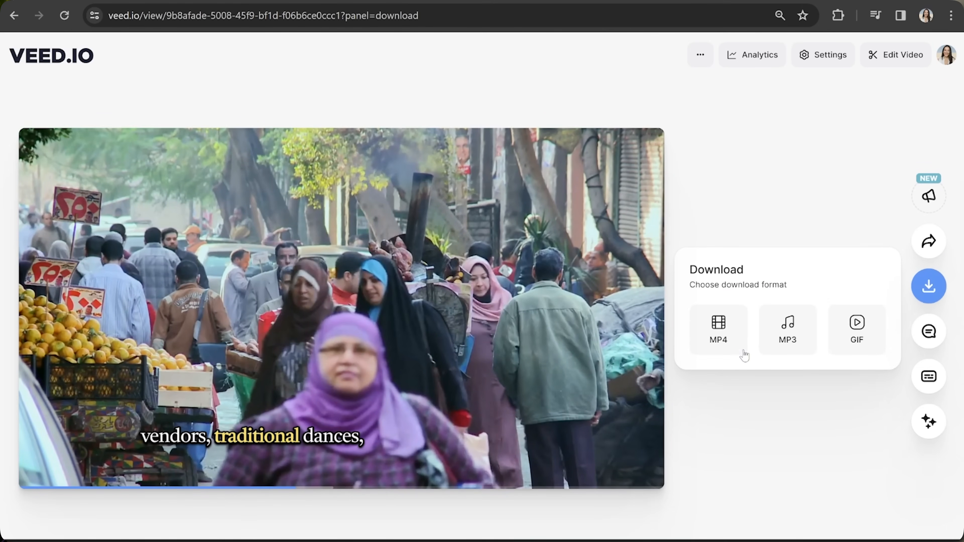